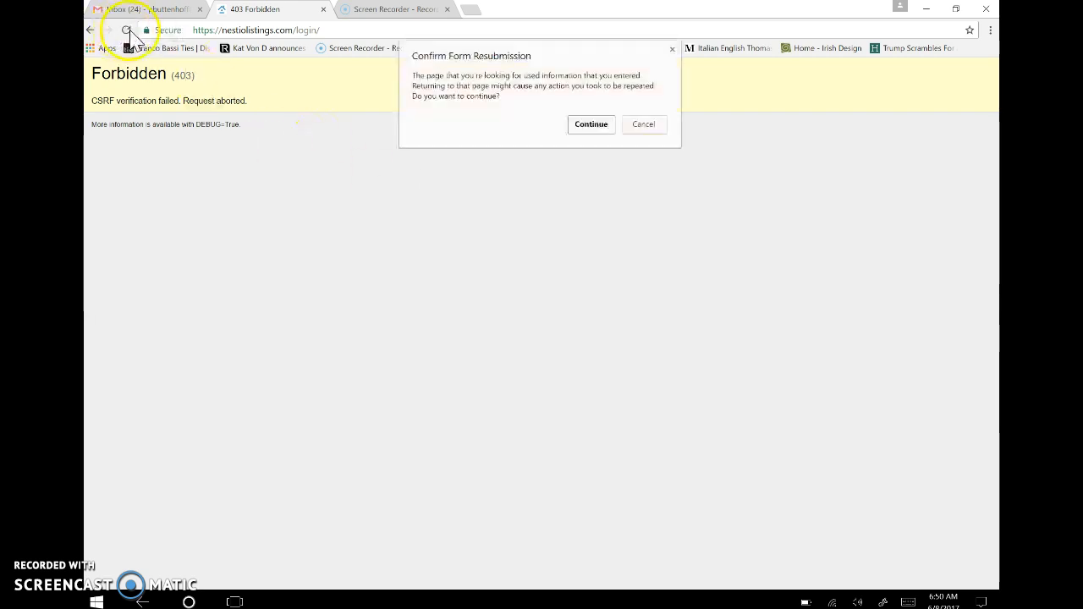
- Dismiss the form resubmission prompt and navigate from the error page to the Nestio Listings website
click(590, 124)
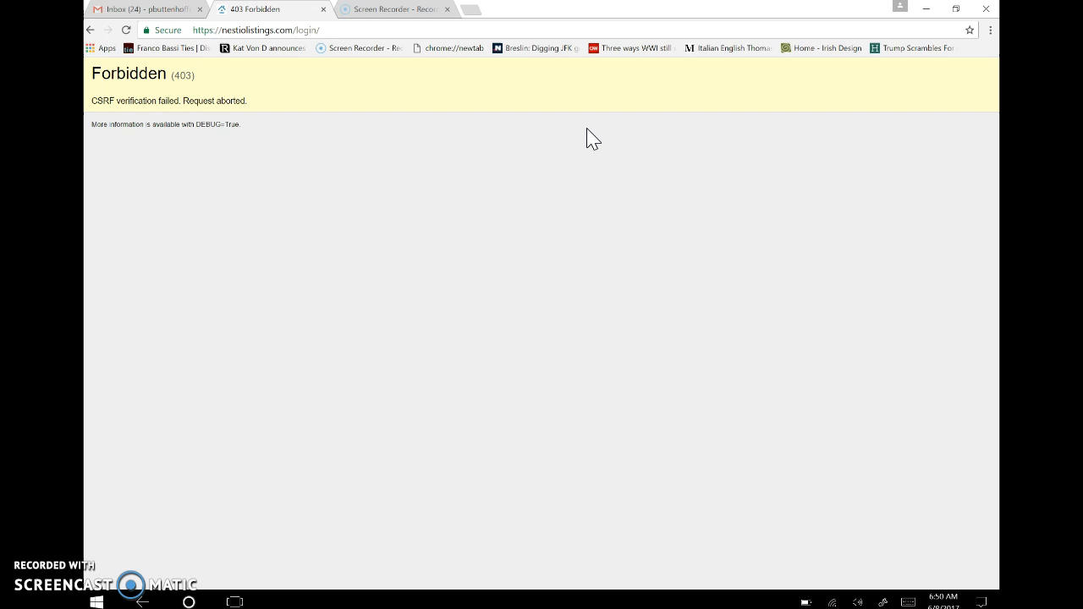
click(253, 29)
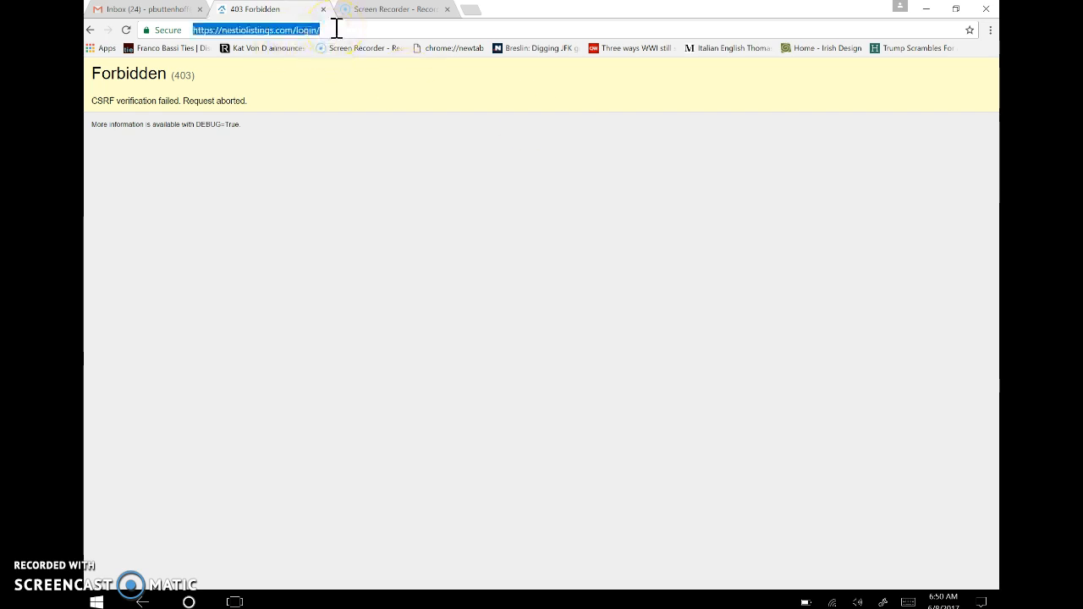
text(nestil.c)
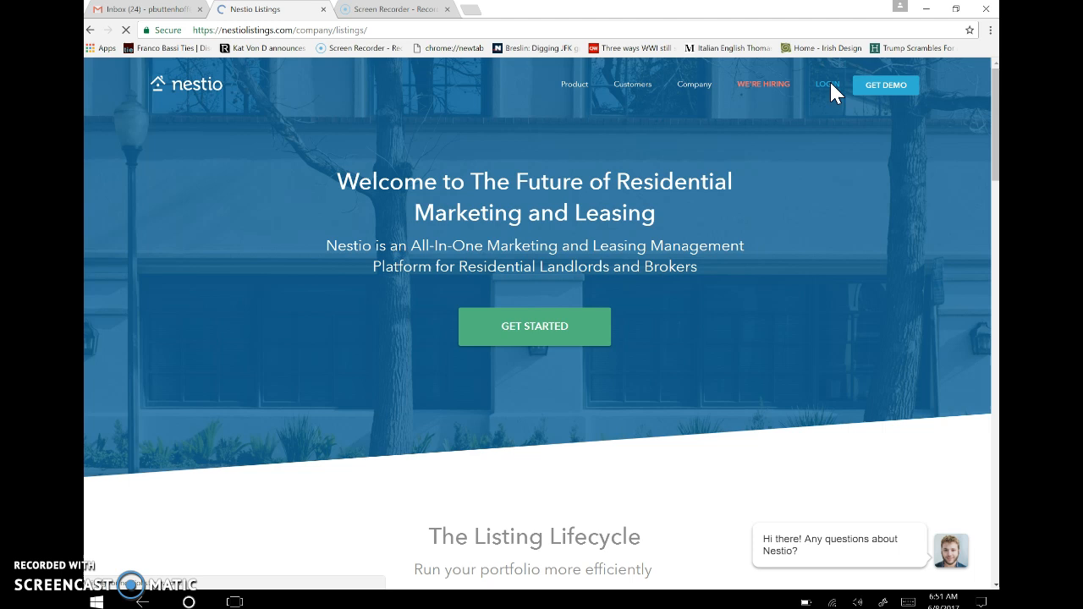
- Log into Nestio and open Listings Search showing all 16,985 rental listings
click(827, 84)
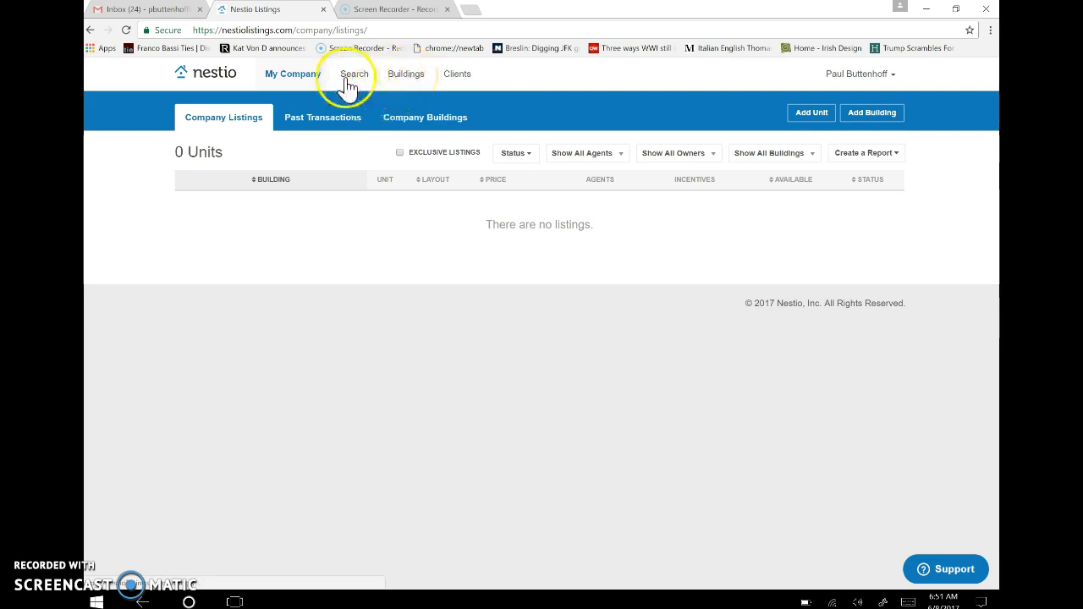
click(355, 73)
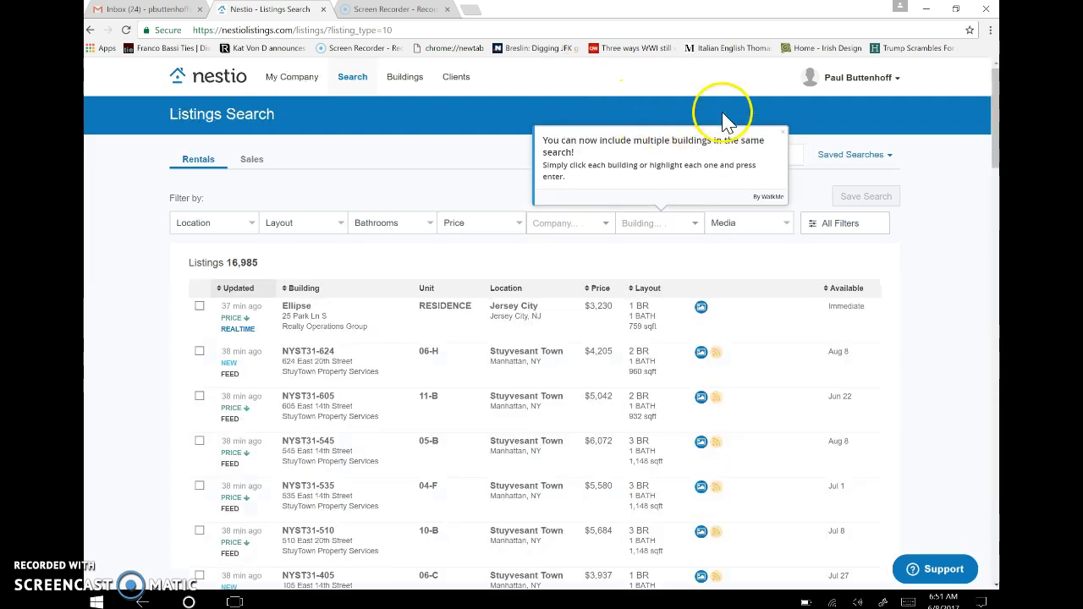
mouse_move(757, 135)
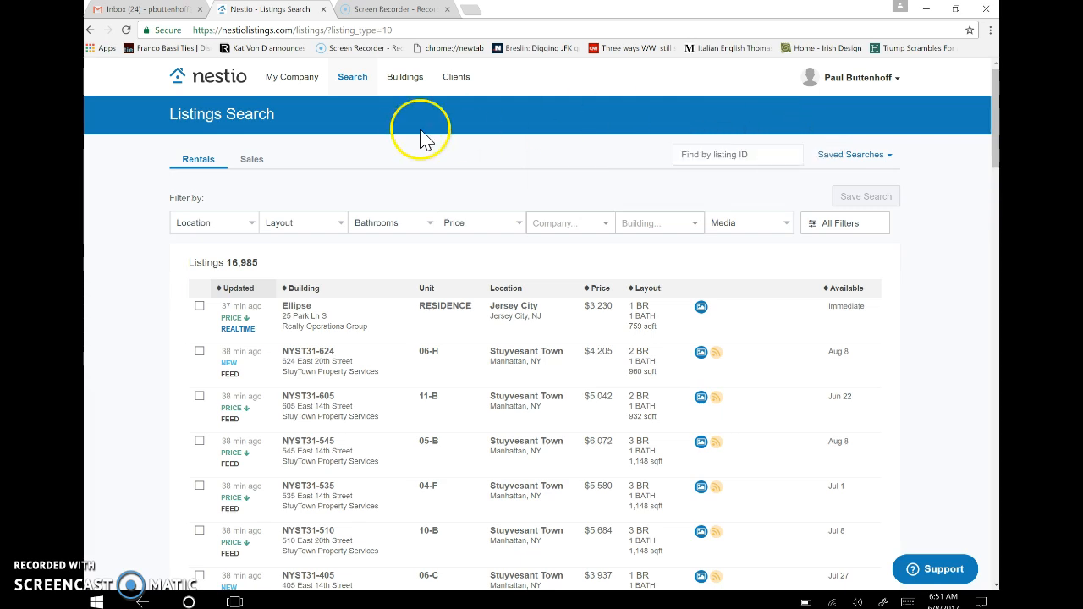
mouse_move(213, 237)
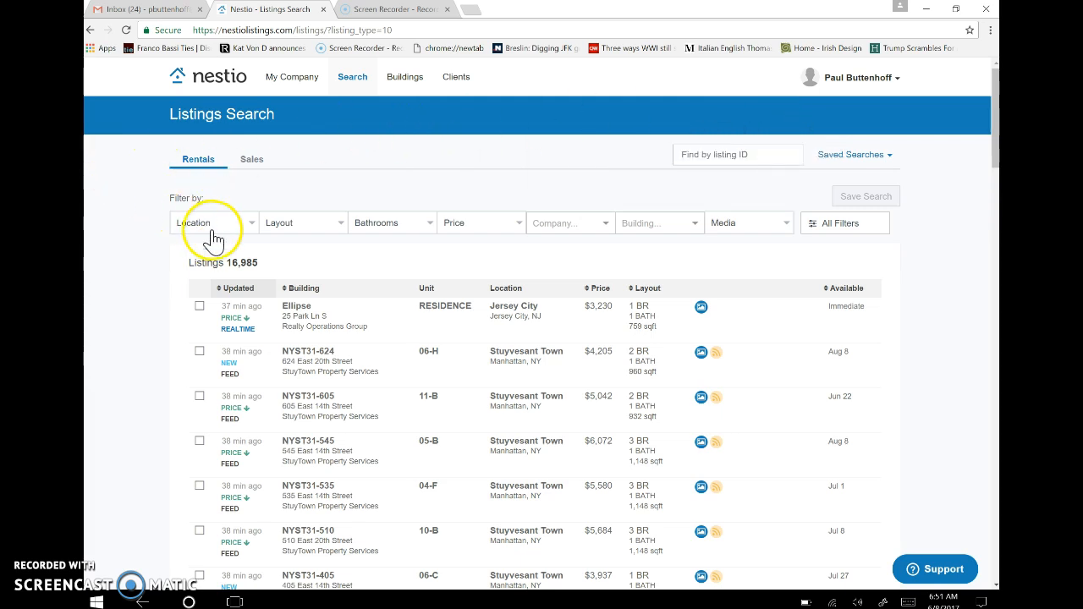
- Filter listings to all Manhattan neighborhoods, 1 Bedroom layout, and 1+ bathrooms
click(213, 223)
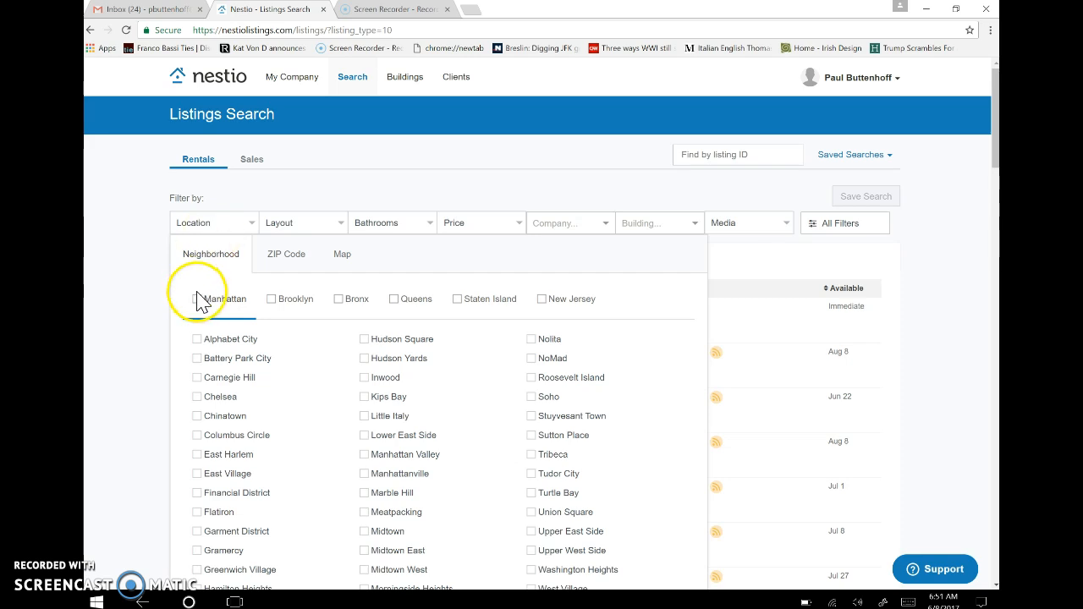
click(196, 298)
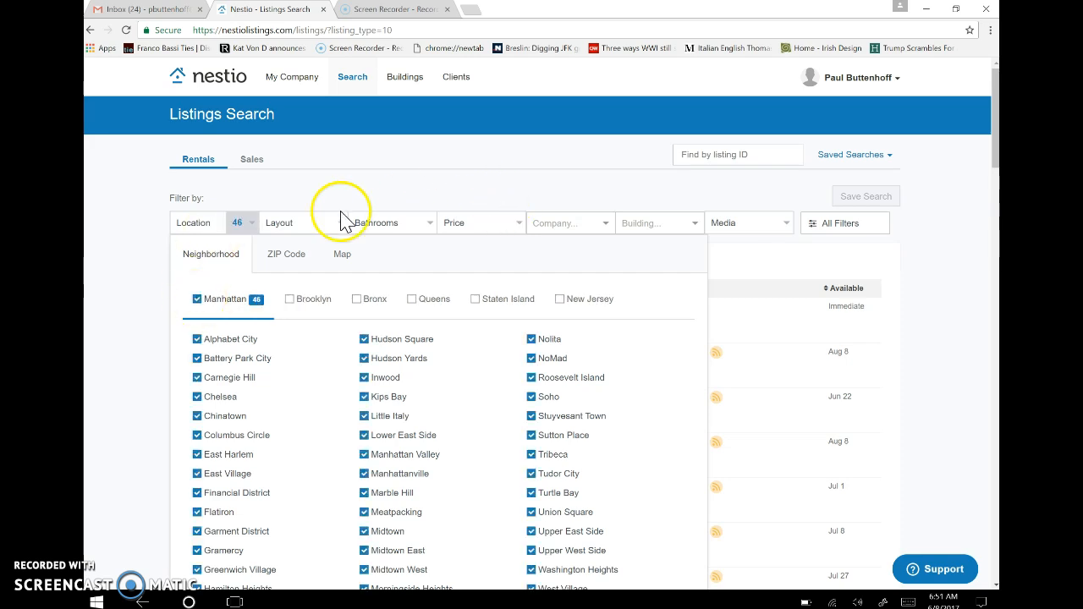
click(302, 223)
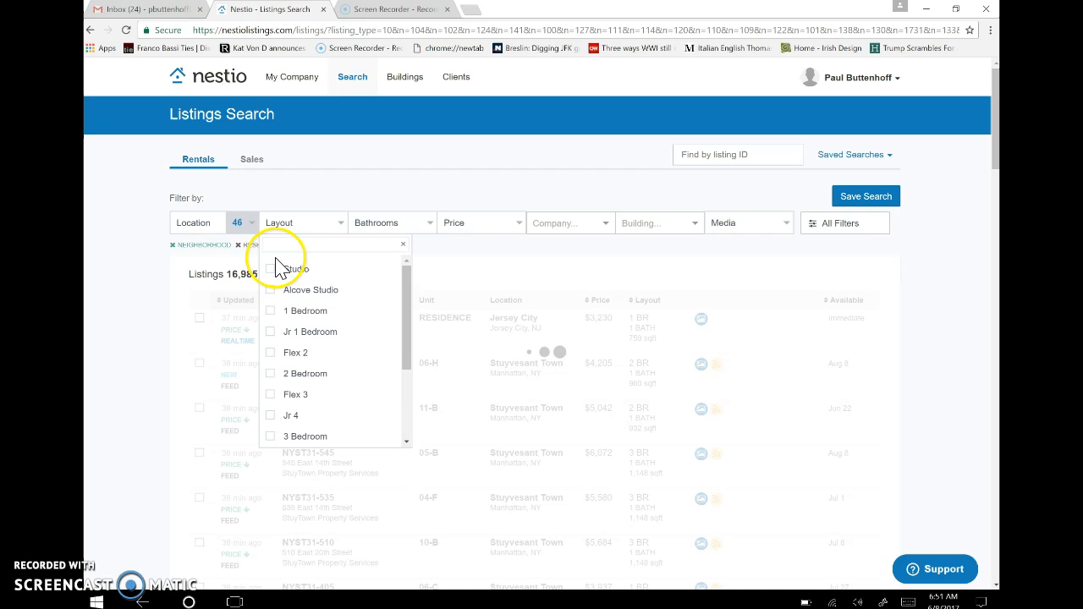
click(271, 316)
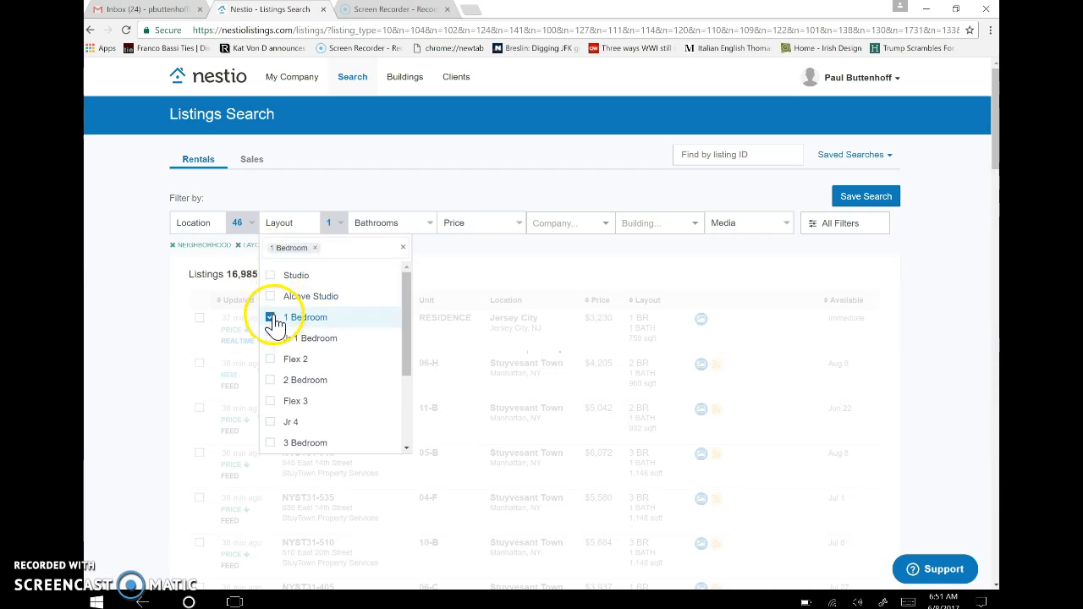
click(391, 222)
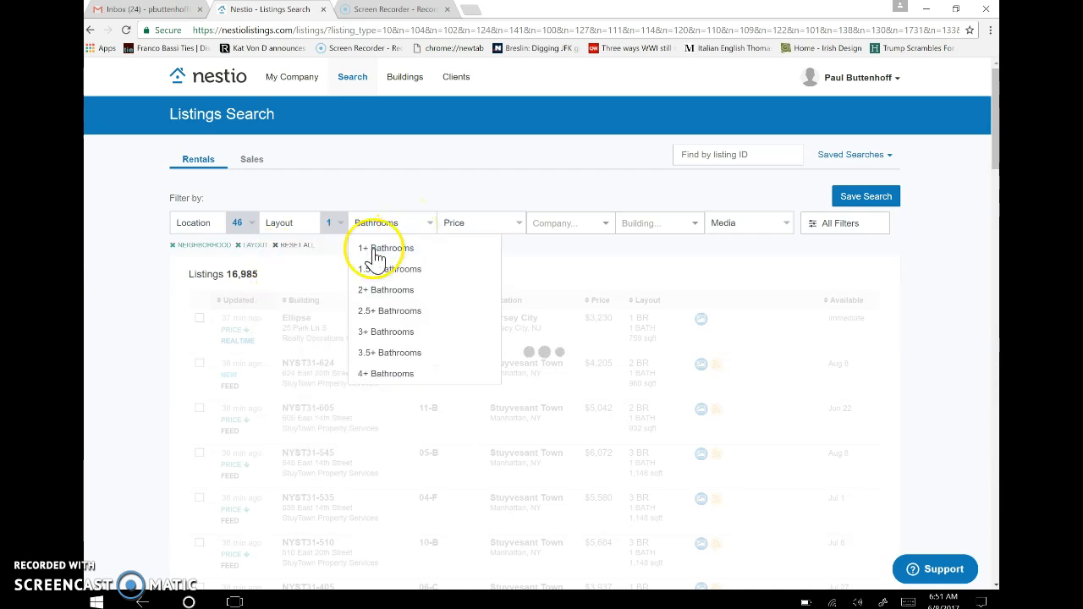
click(372, 247)
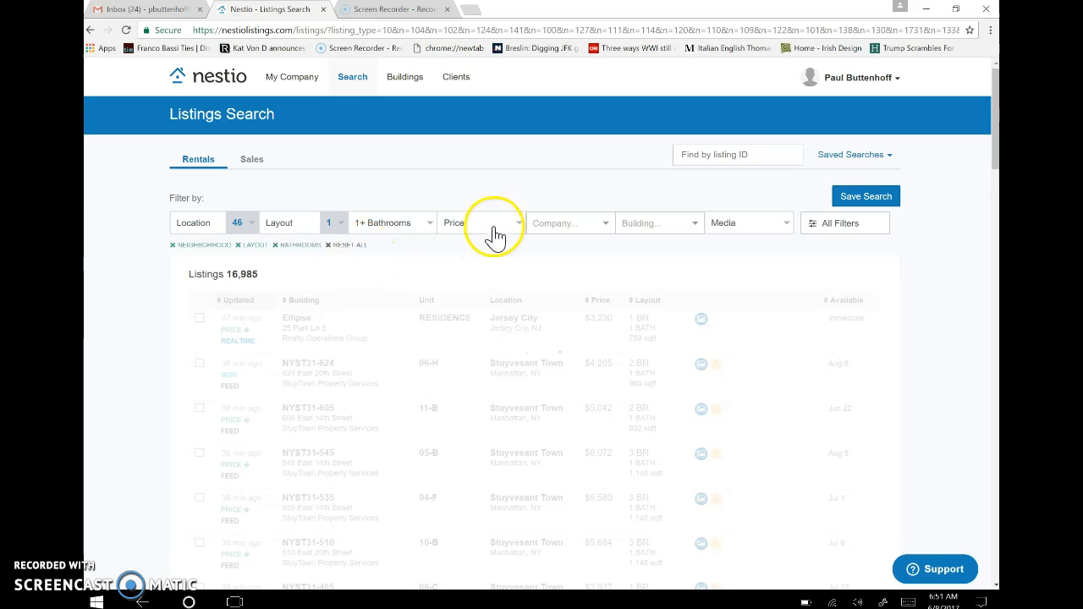
- Cap the price at $3,500 and require listings with photos
click(480, 222)
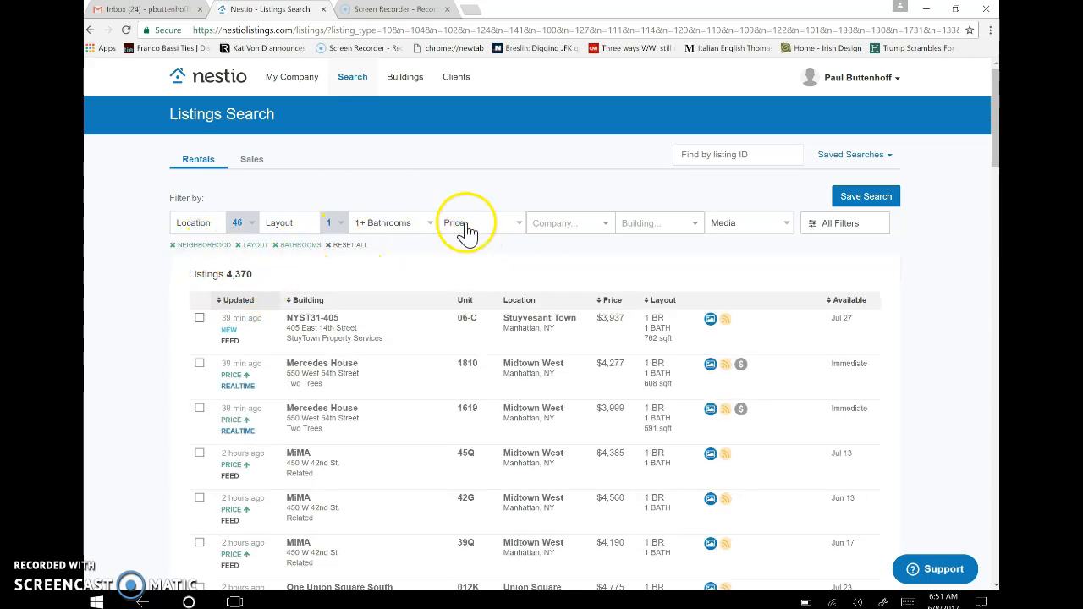
click(478, 222)
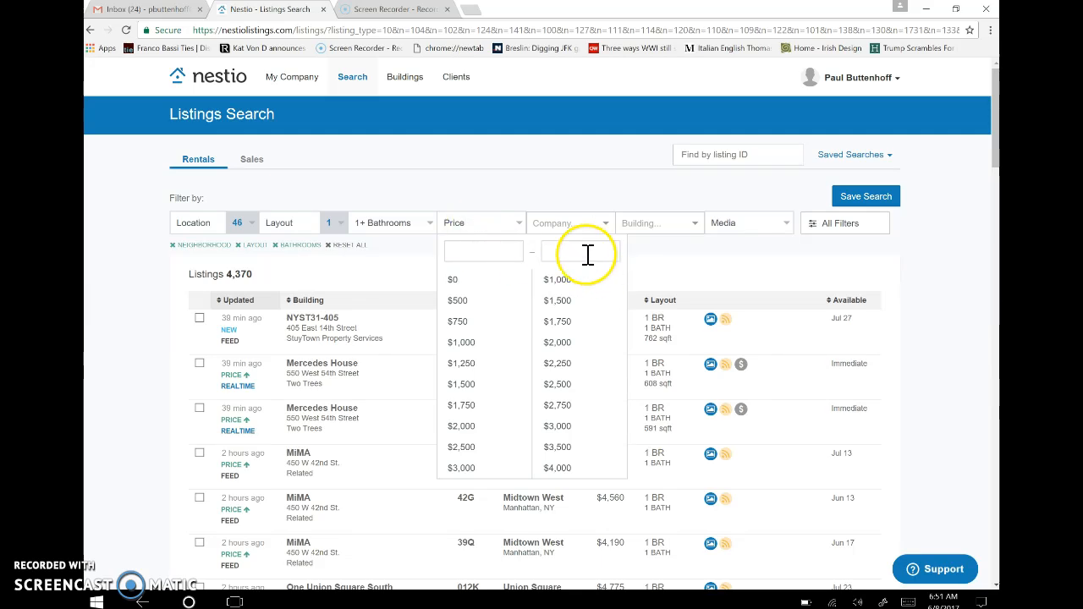
click(557, 446)
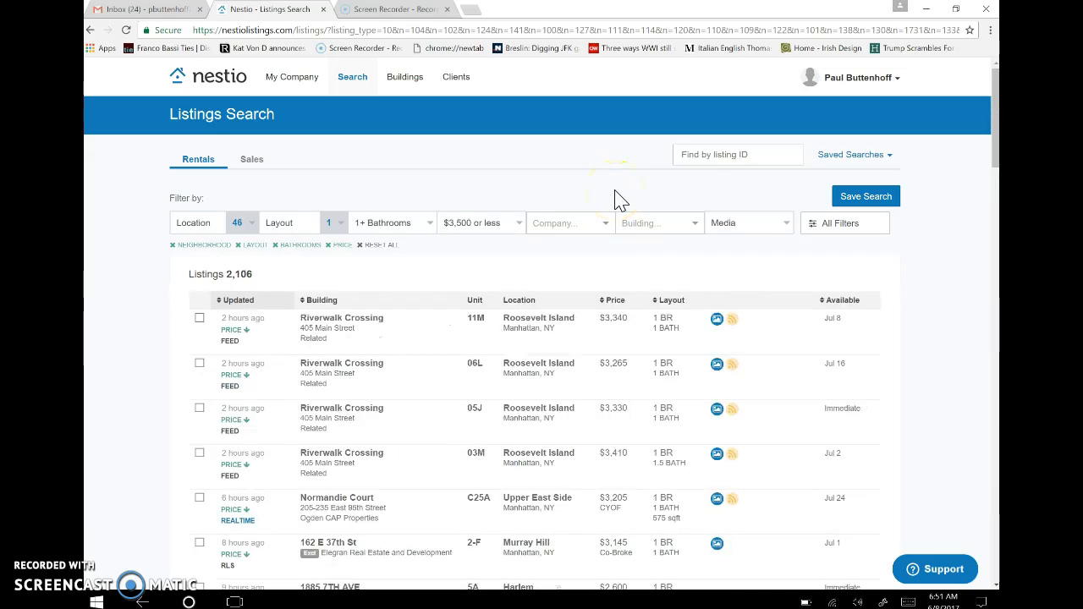
click(566, 223)
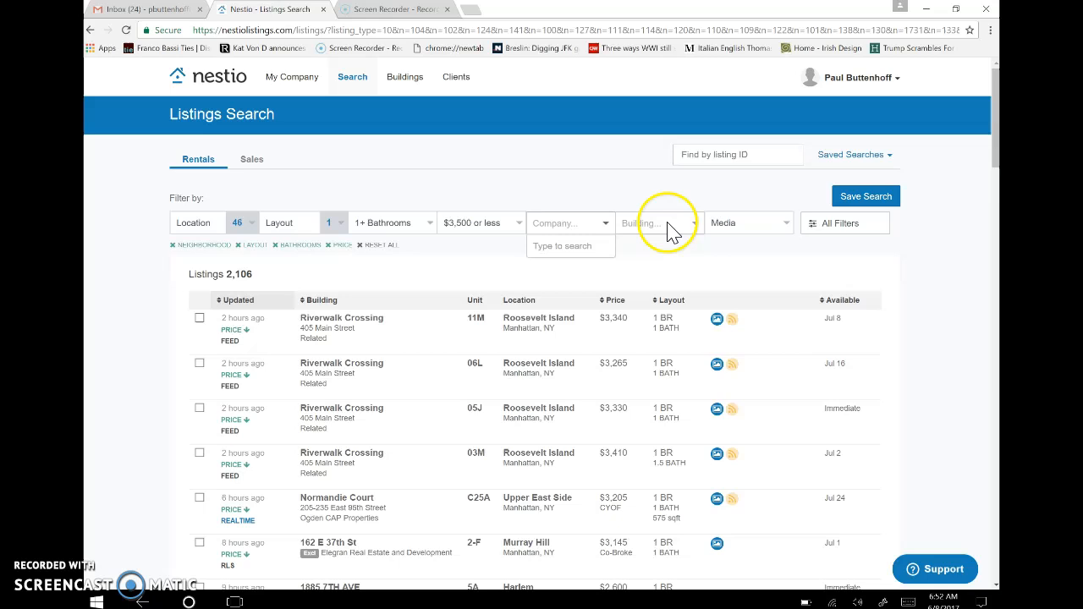
click(748, 223)
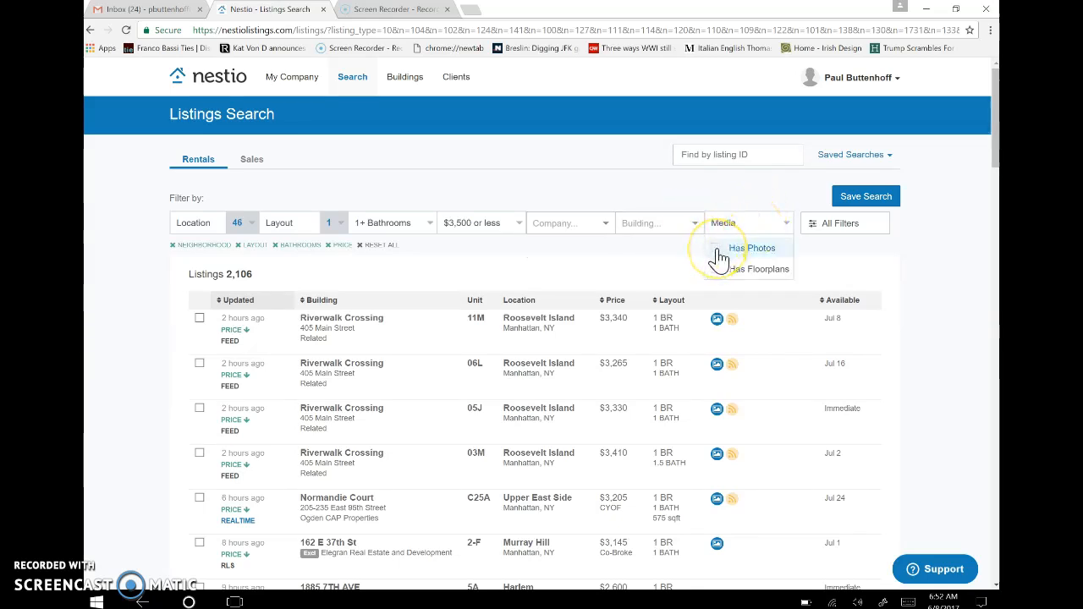
click(716, 248)
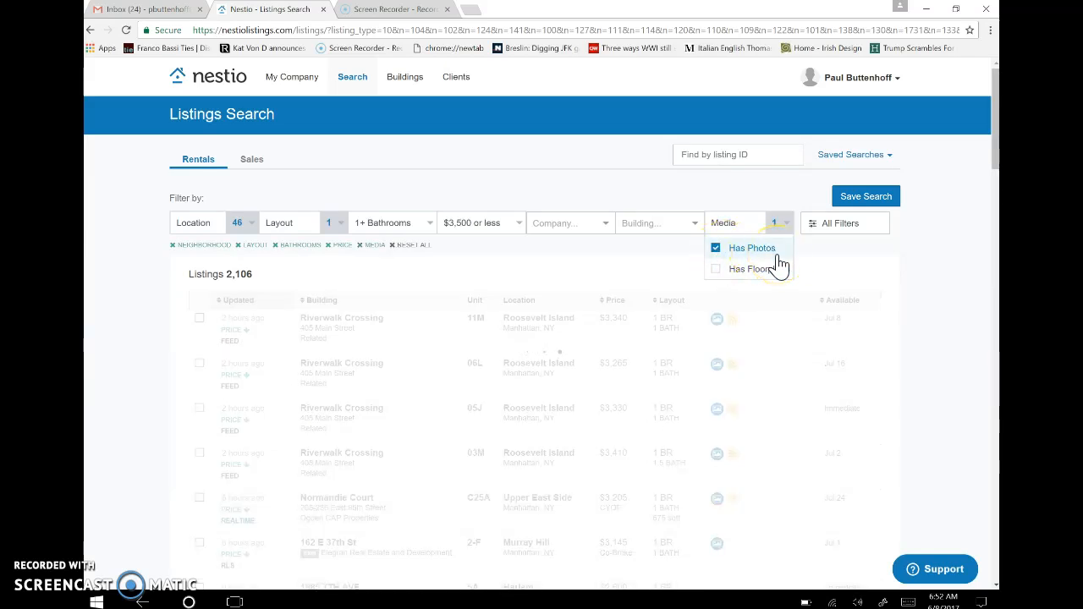
click(715, 247)
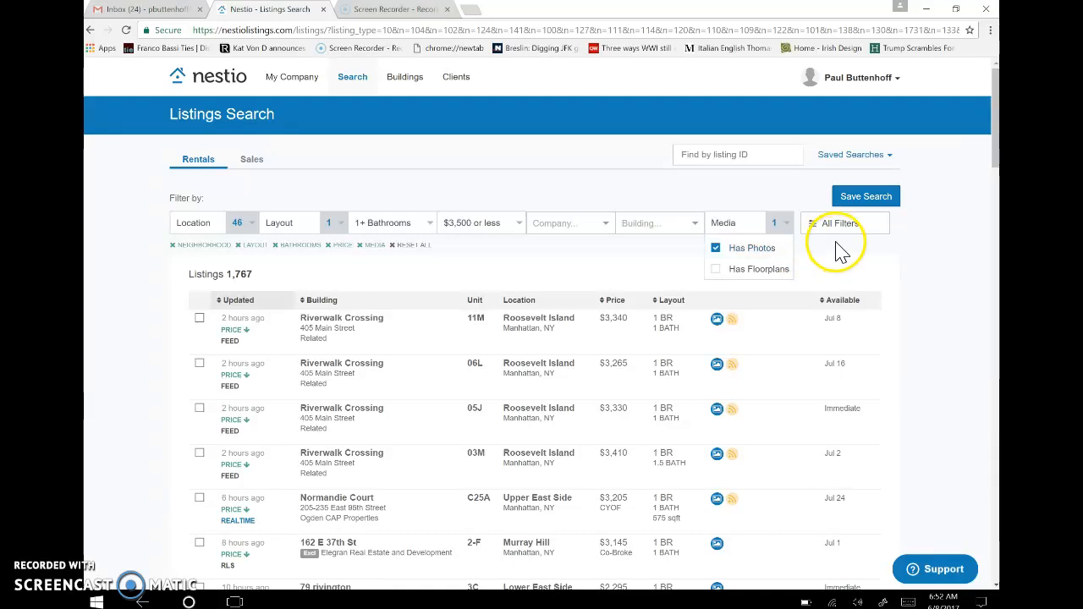
click(844, 222)
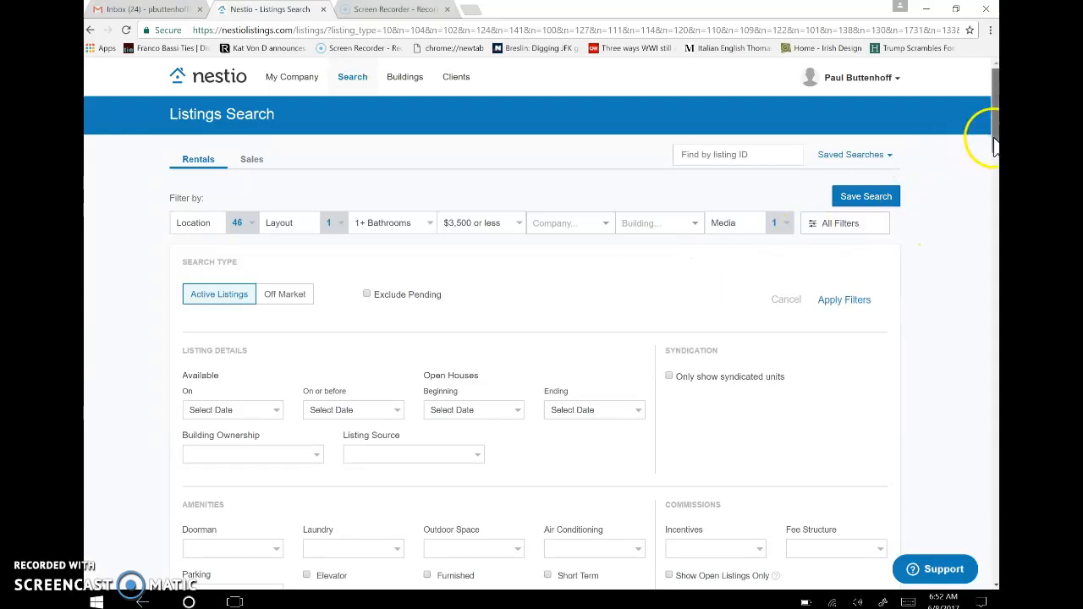
scroll(down, 3)
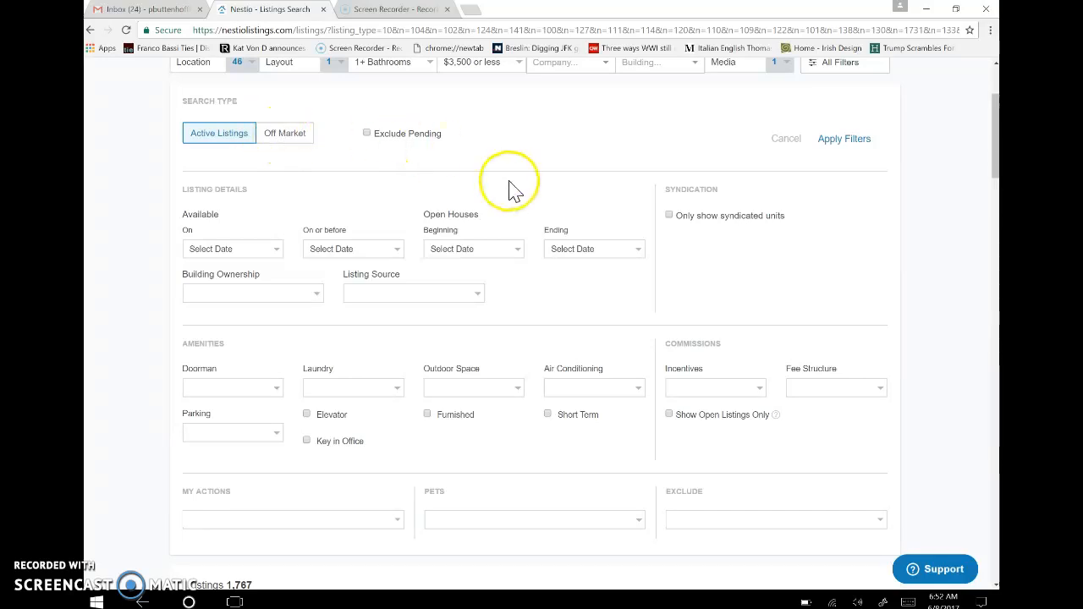
mouse_move(551, 199)
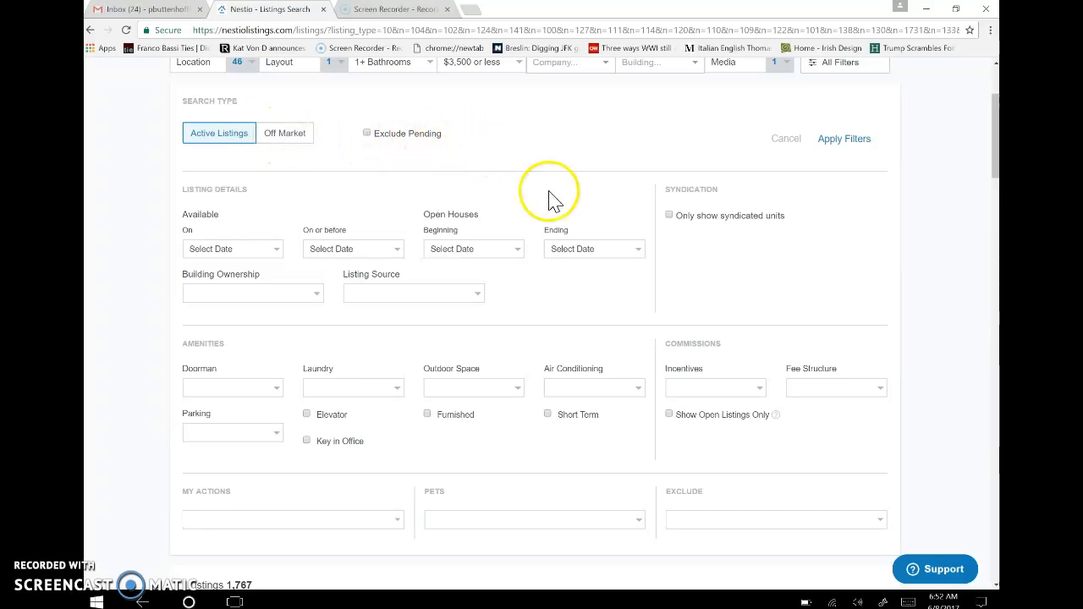
mouse_move(260, 254)
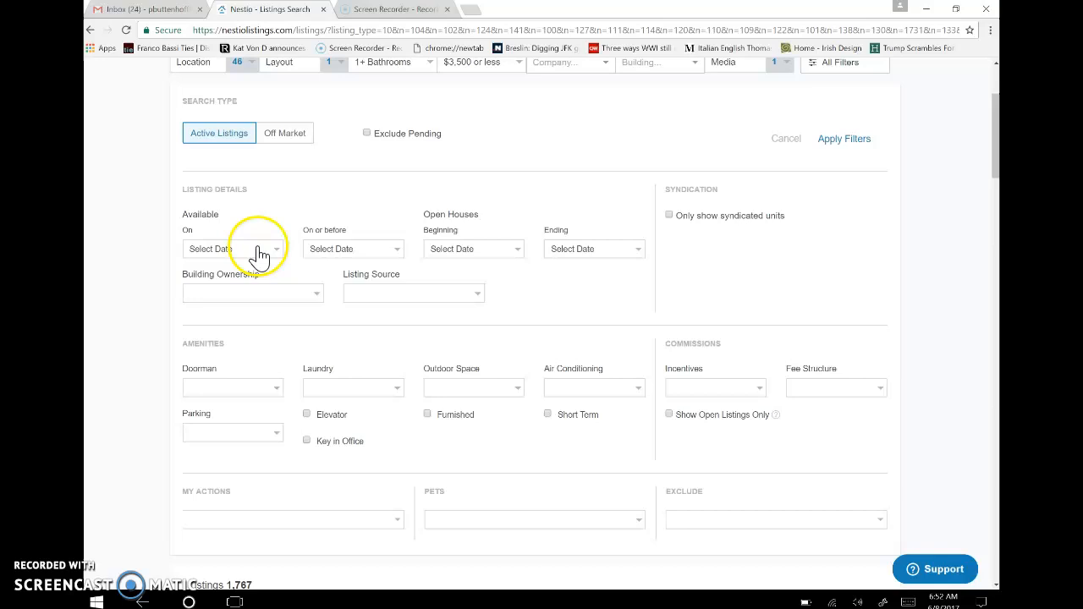
mouse_move(480, 252)
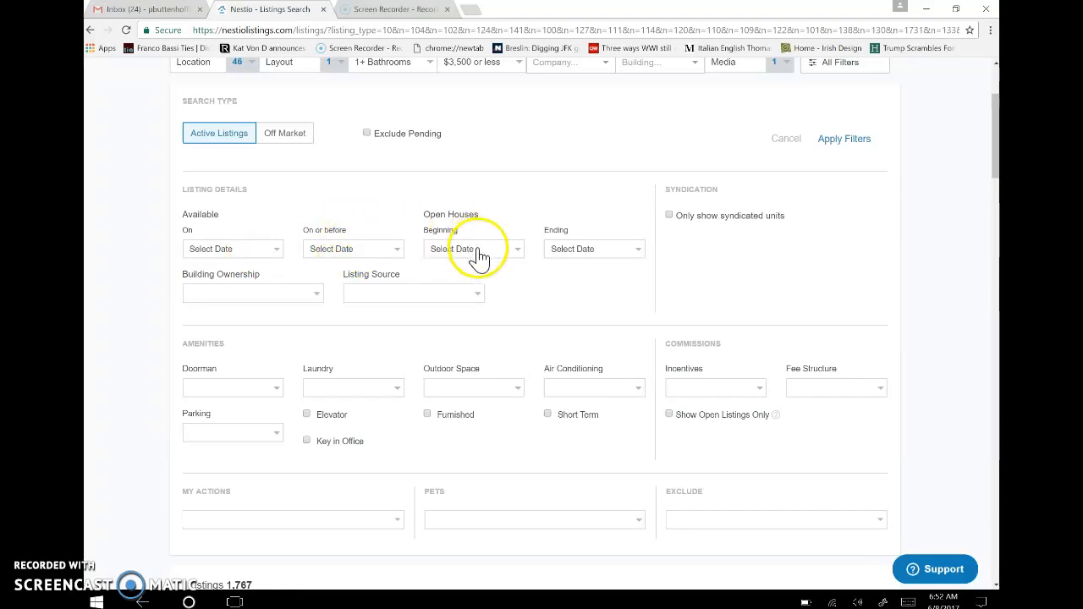
mouse_move(220, 252)
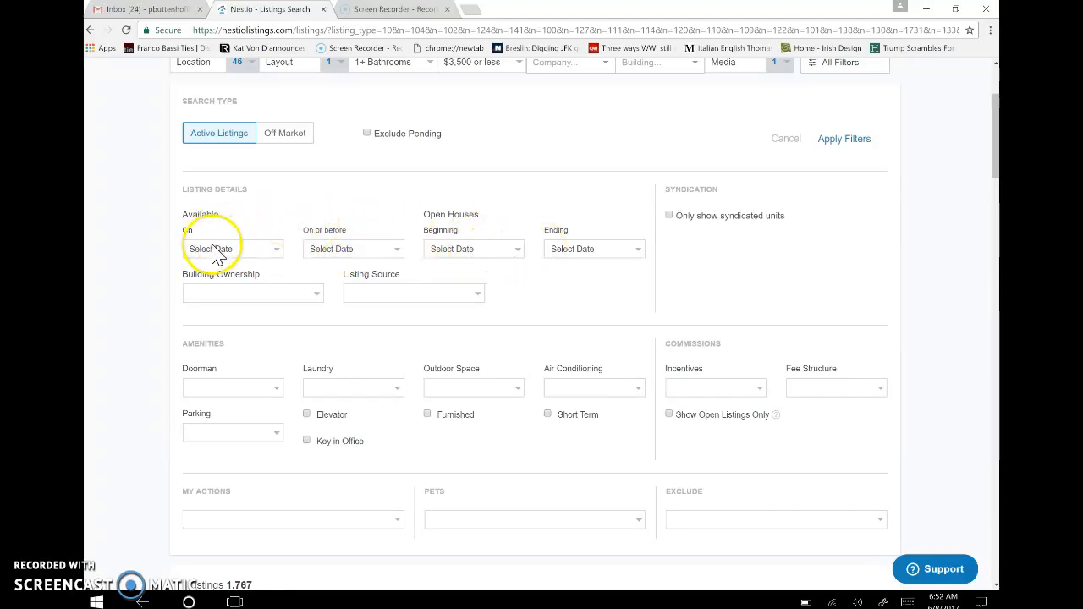
mouse_move(343, 185)
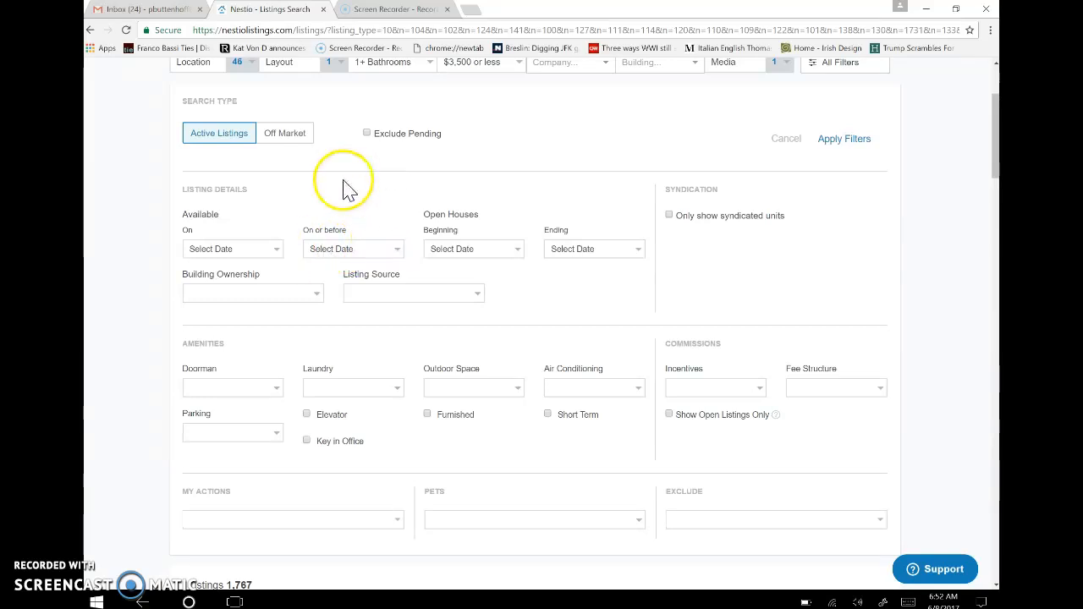
click(252, 292)
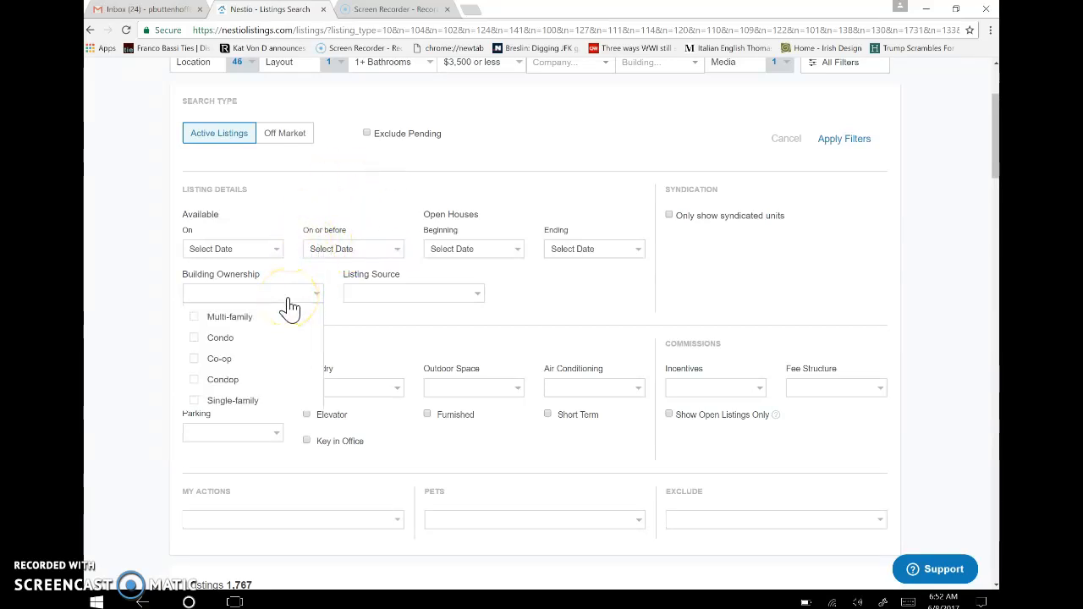
mouse_move(245, 317)
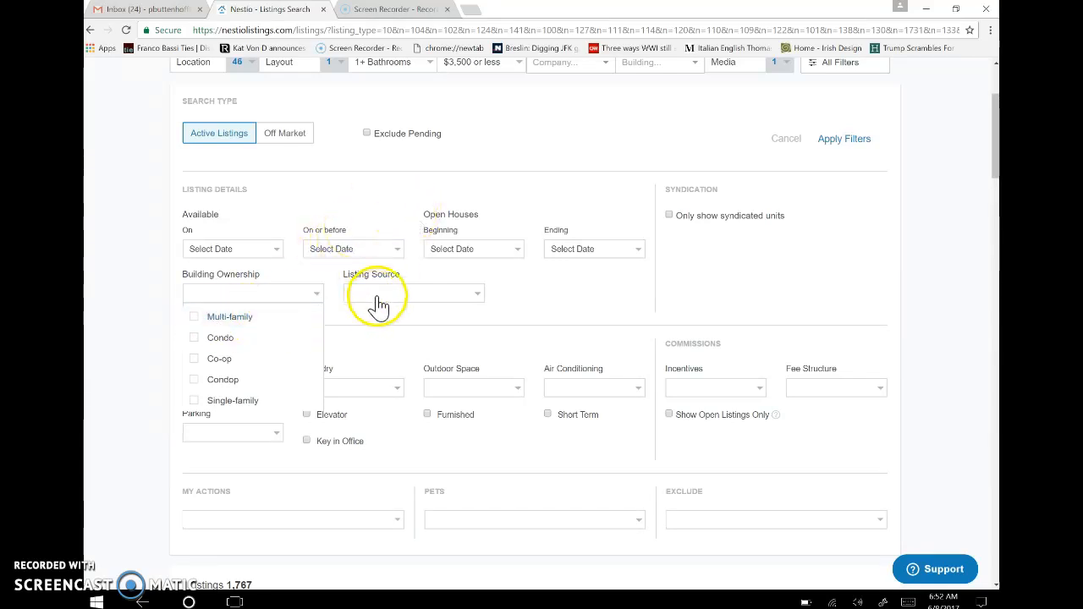
click(413, 293)
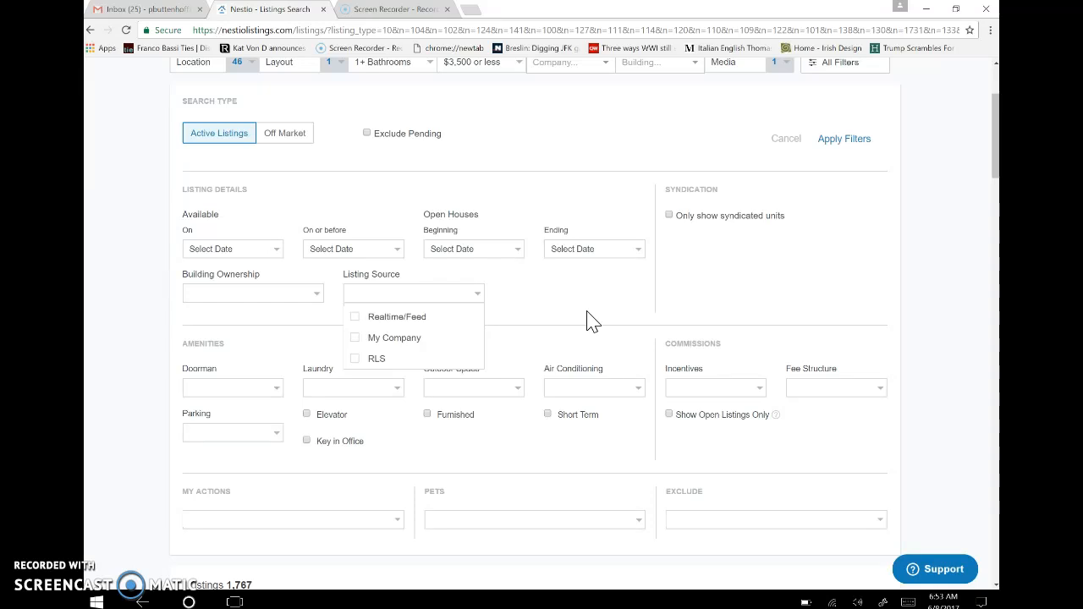
scroll(down, 3)
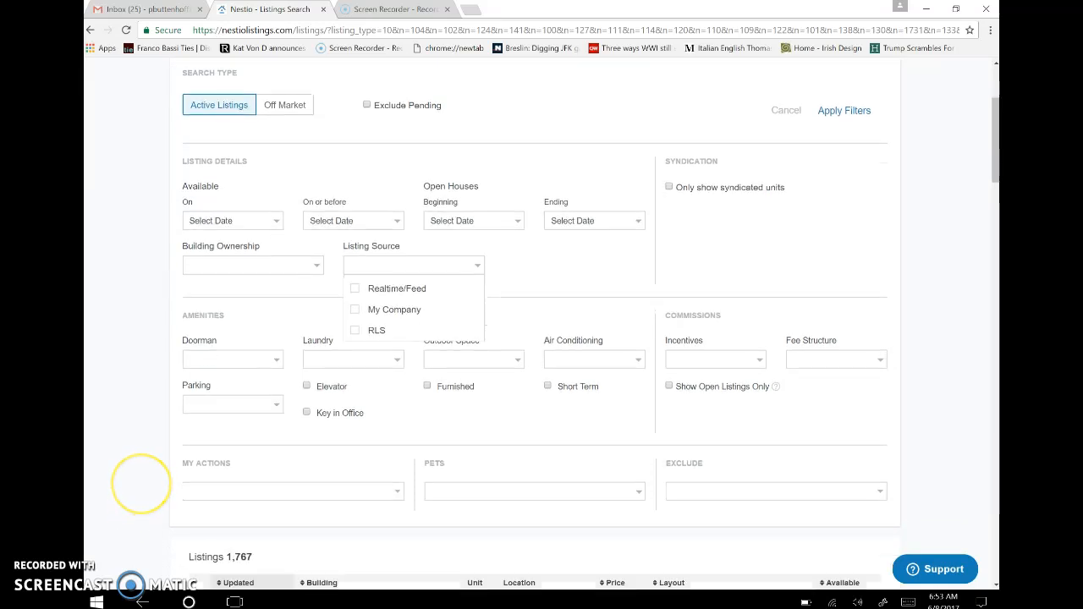
mouse_move(601, 249)
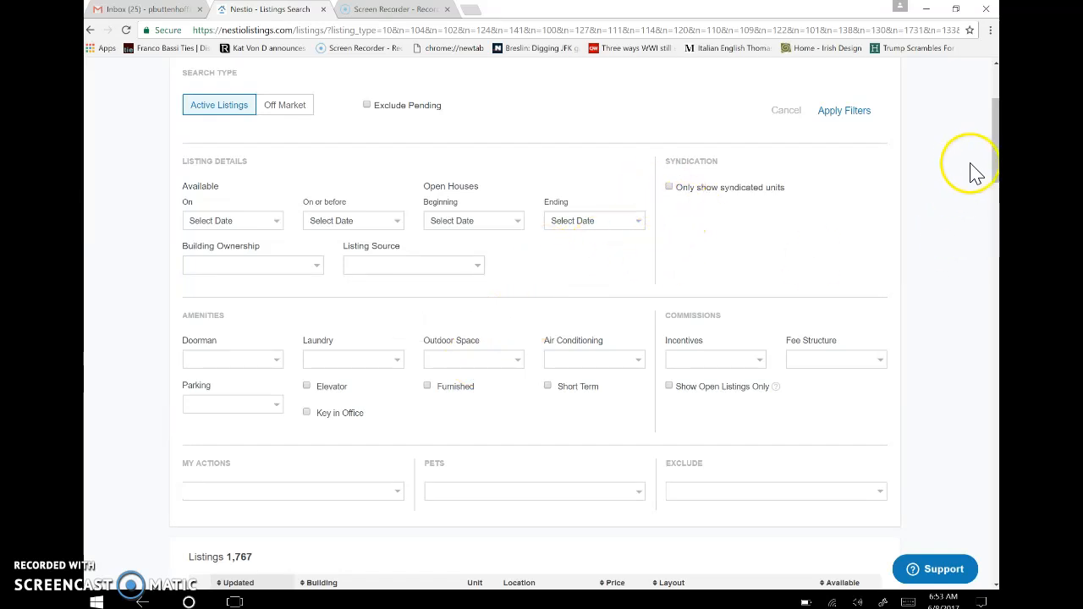
scroll(down, 3)
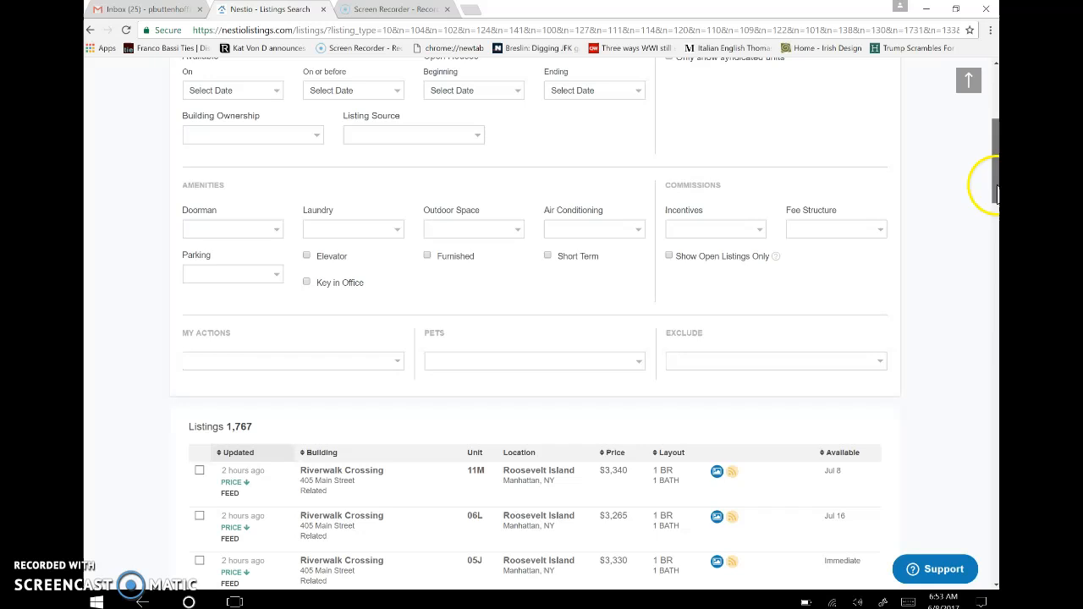
scroll(down, 3)
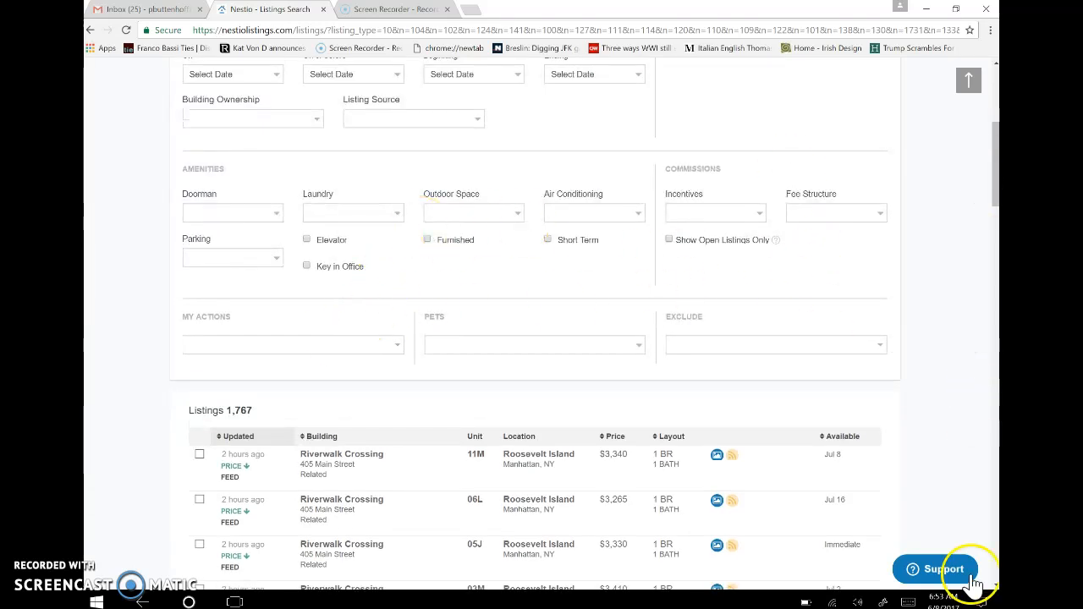
mouse_move(992, 203)
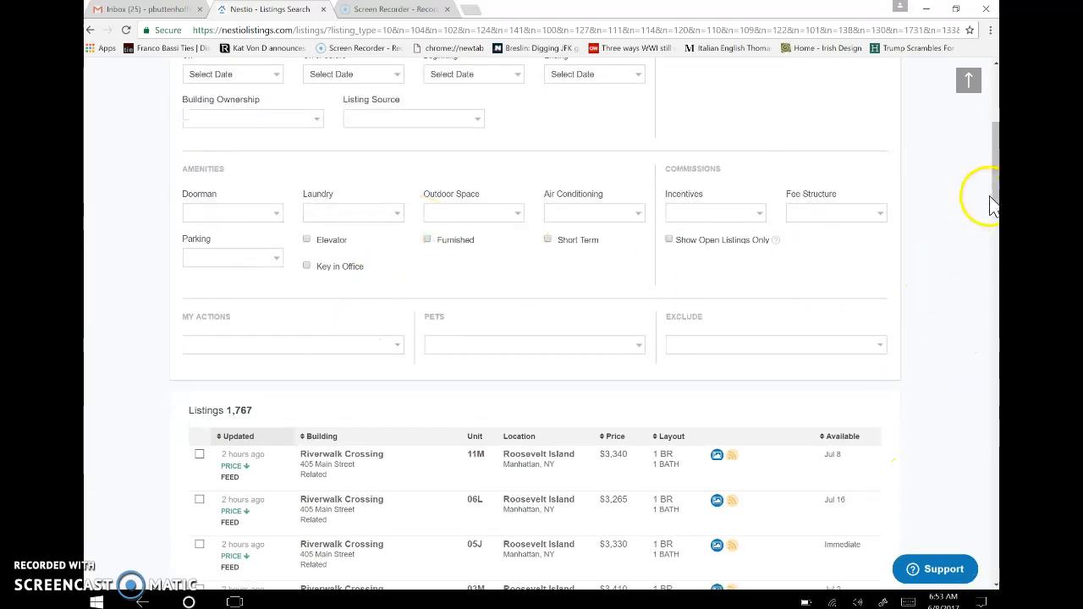
scroll(down, 3)
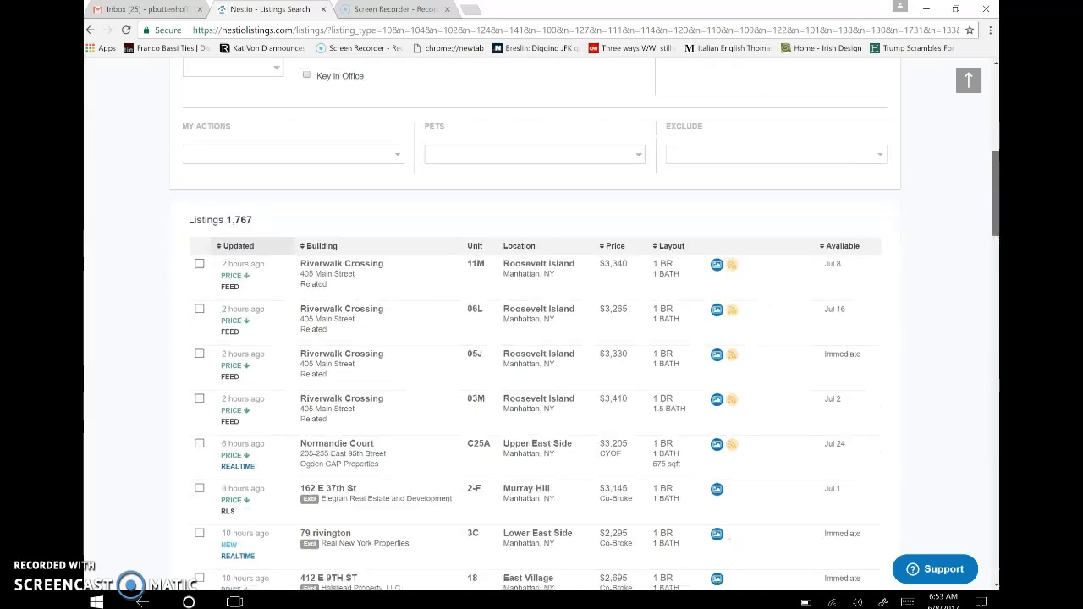
scroll(down, 3)
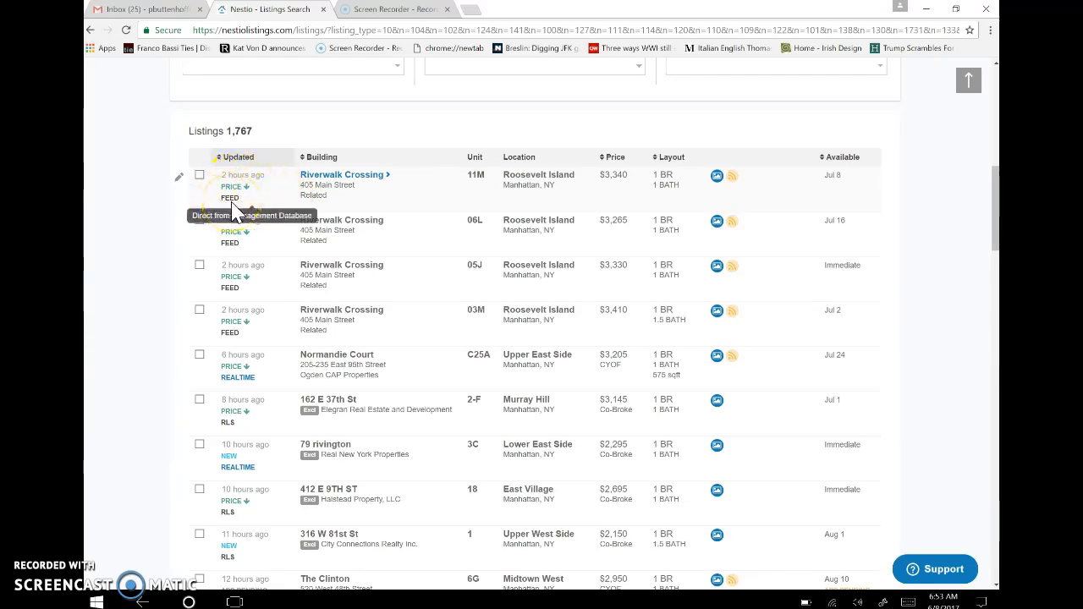
mouse_move(237, 387)
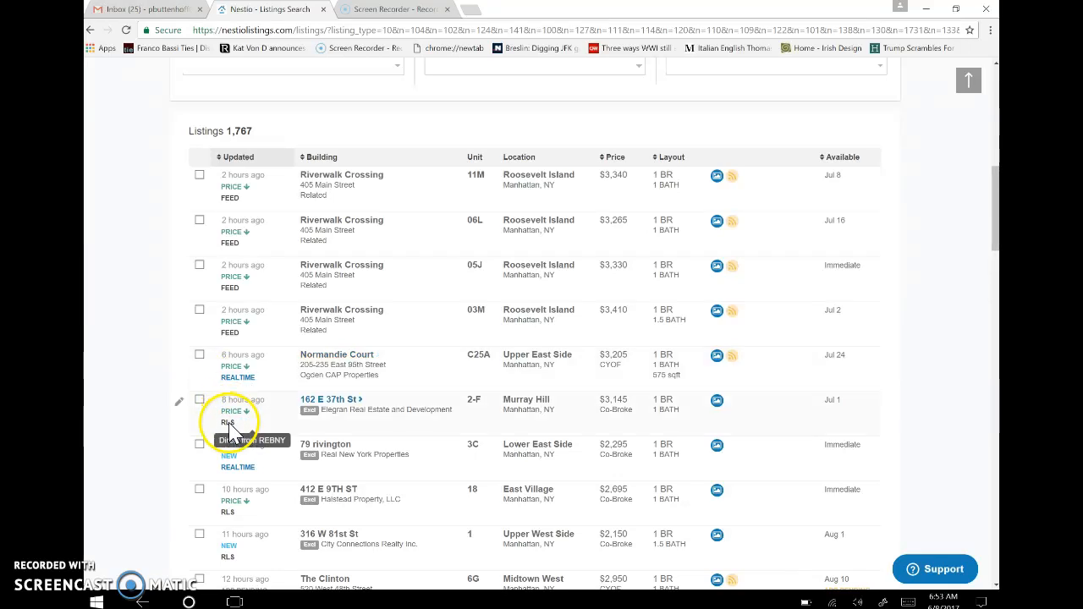
mouse_move(364, 178)
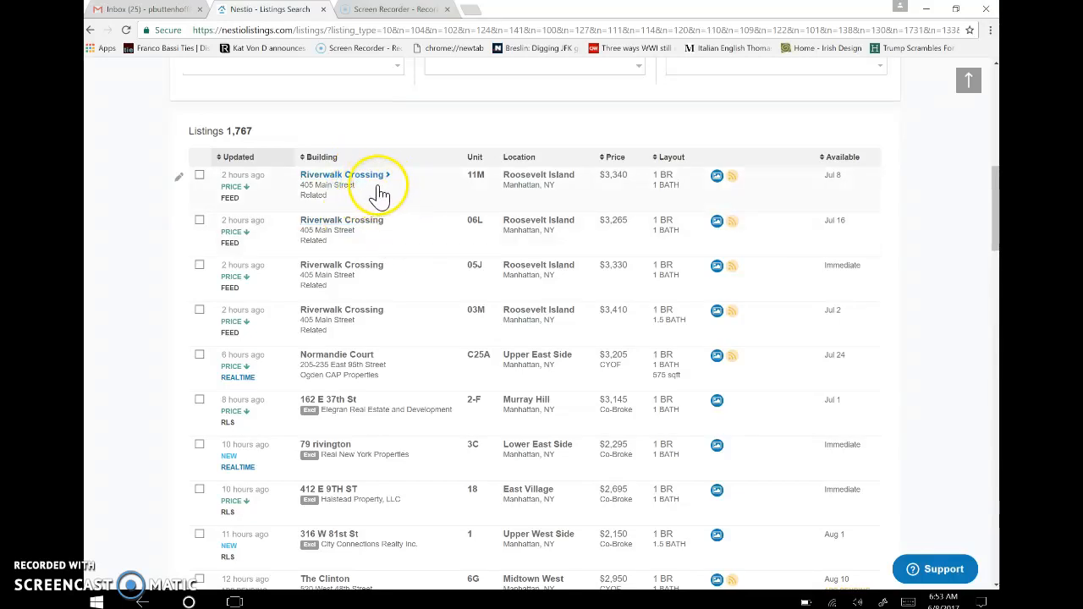
mouse_move(625, 194)
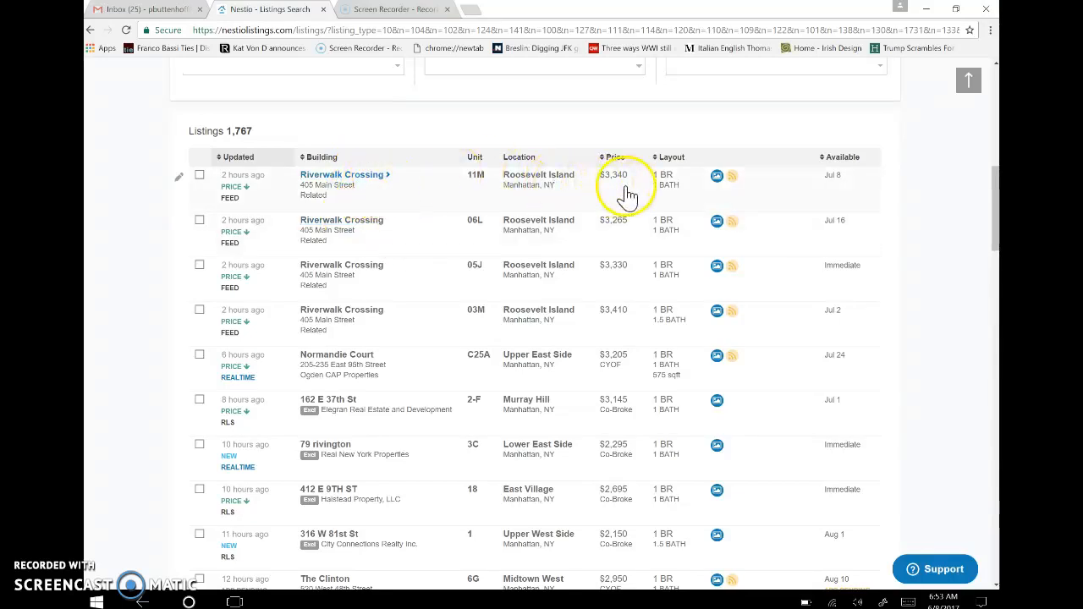
mouse_move(717, 176)
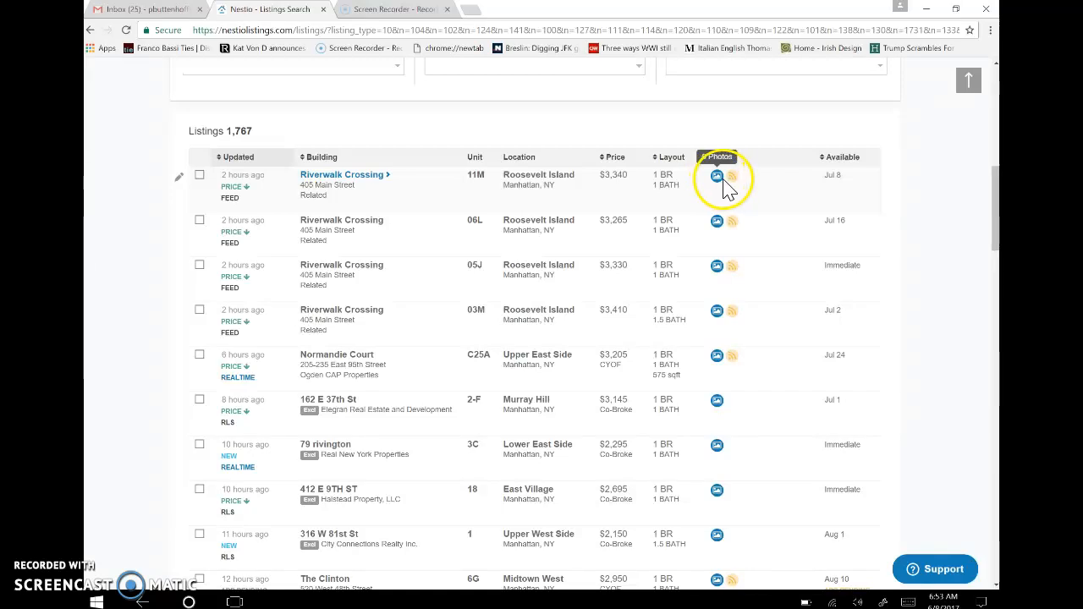
mouse_move(733, 178)
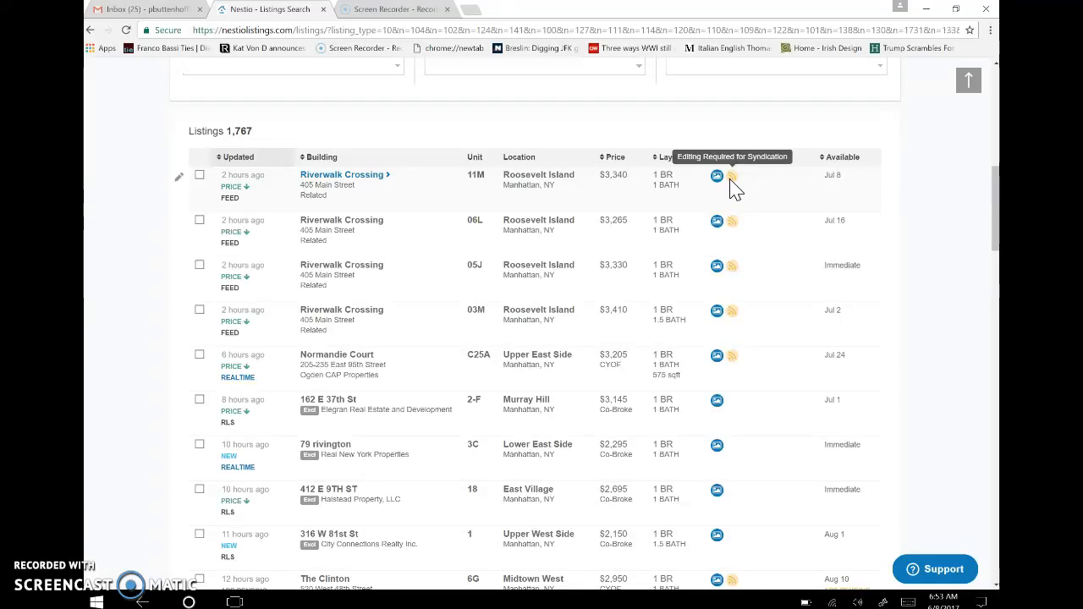
mouse_move(131, 180)
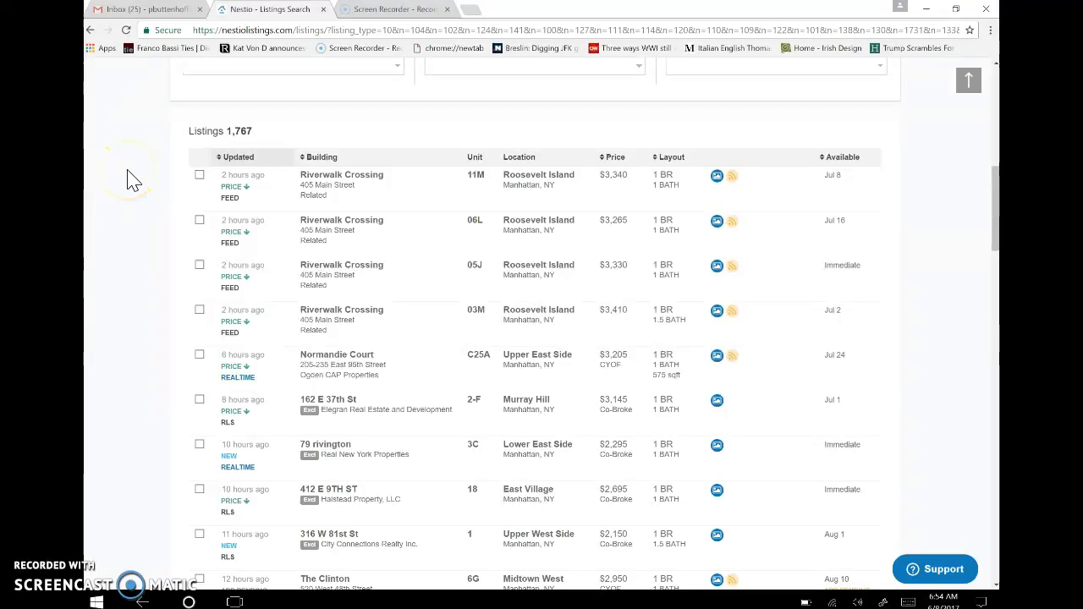
mouse_move(131, 182)
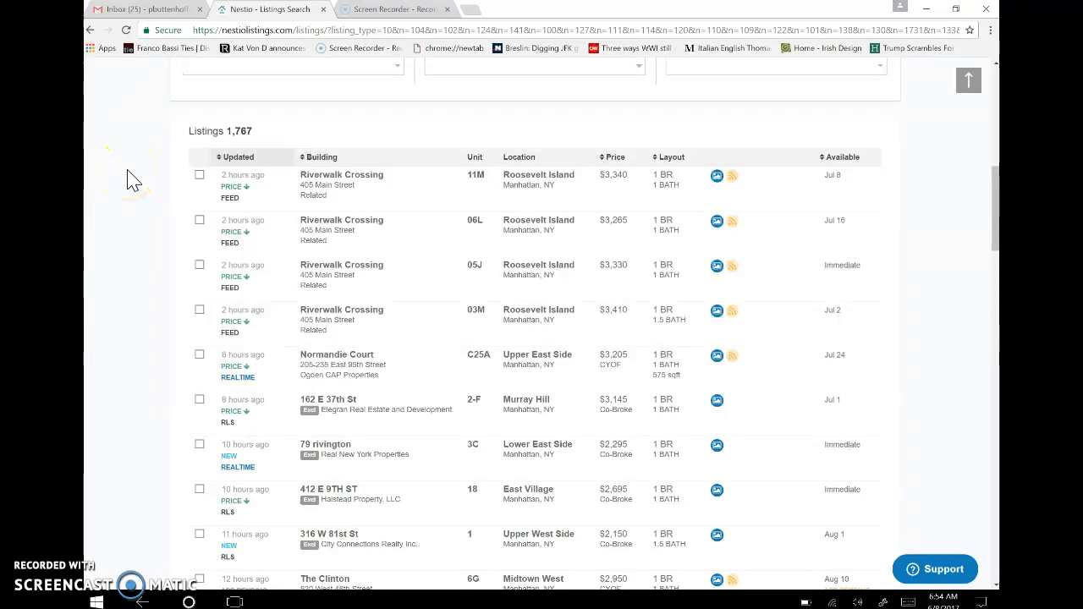